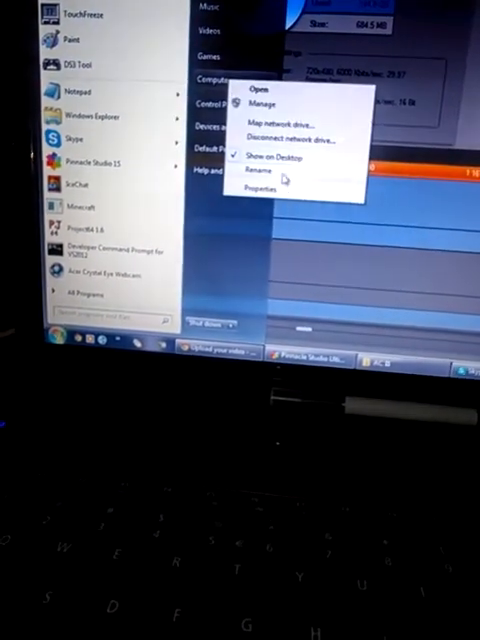
# - Bring up the Computer window listing hard disks and removable drives
pyautogui.click(258, 188)
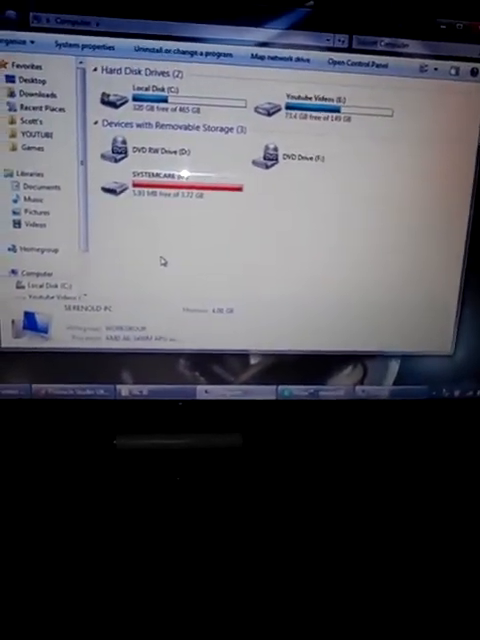
# - Dedicate the SYSTEMCARE (G:) flash drive to ReadyBoost via its Properties ReadyBoost settings
pyautogui.rightClick(160, 180)
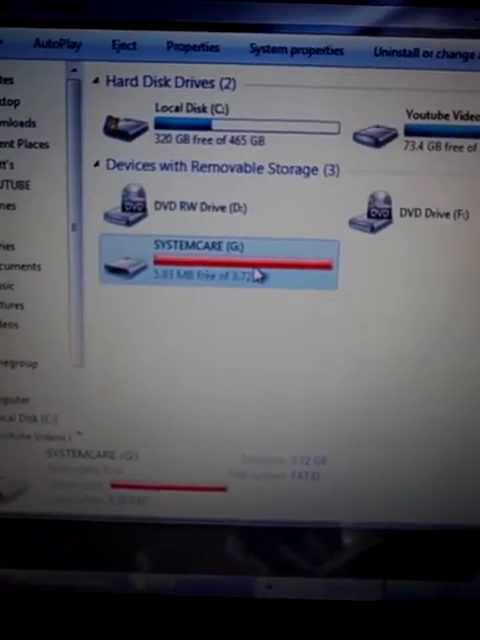
pyautogui.rightClick(200, 264)
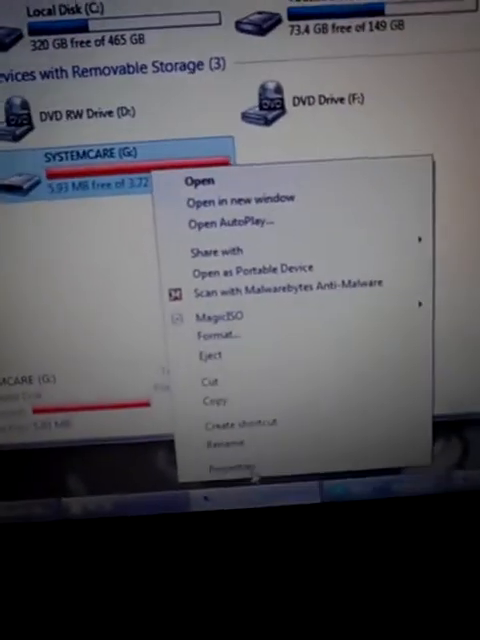
pyautogui.click(232, 466)
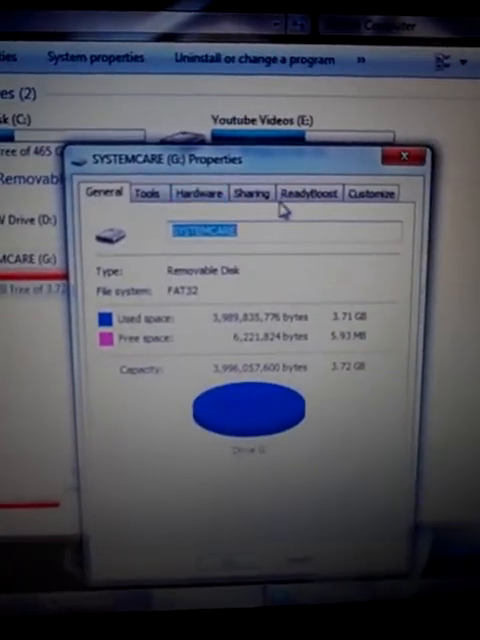
pyautogui.click(308, 192)
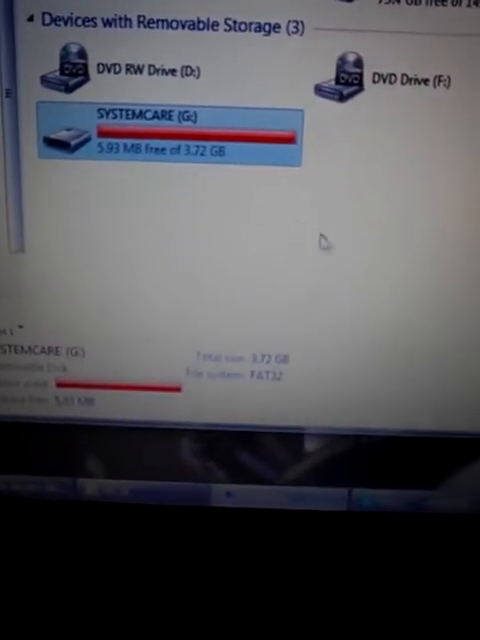
# - Search the Start menu for Device Manager among the Control Panel results
pyautogui.scroll(3)
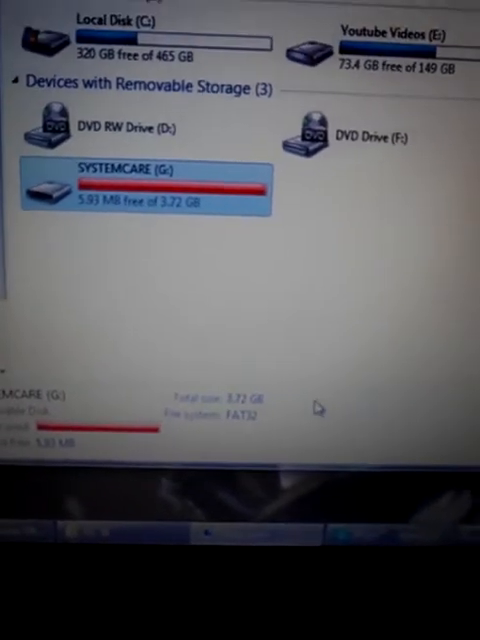
pyautogui.doubleClick(144, 184)
pyautogui.write('dev')
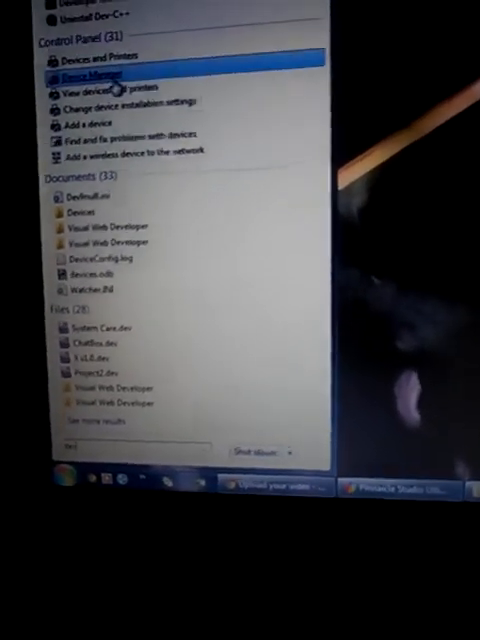
# - Set the USB Mass Storage Device's removal policy to Better performance in Device Manager
pyautogui.click(80, 72)
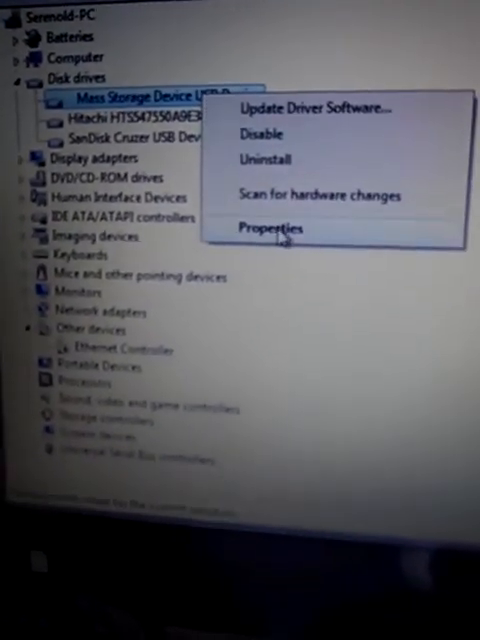
pyautogui.click(272, 228)
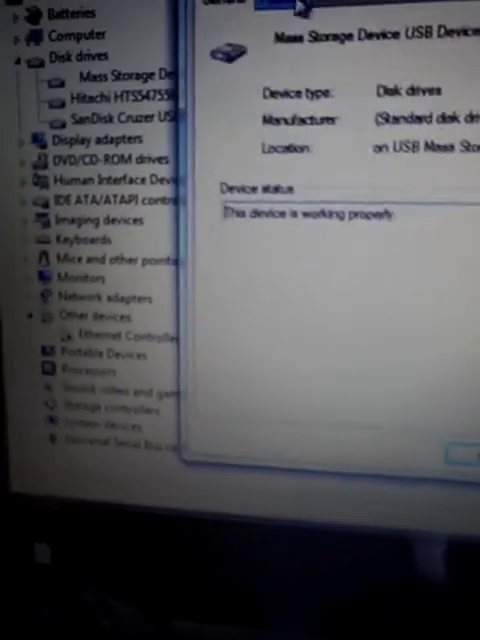
pyautogui.click(144, 152)
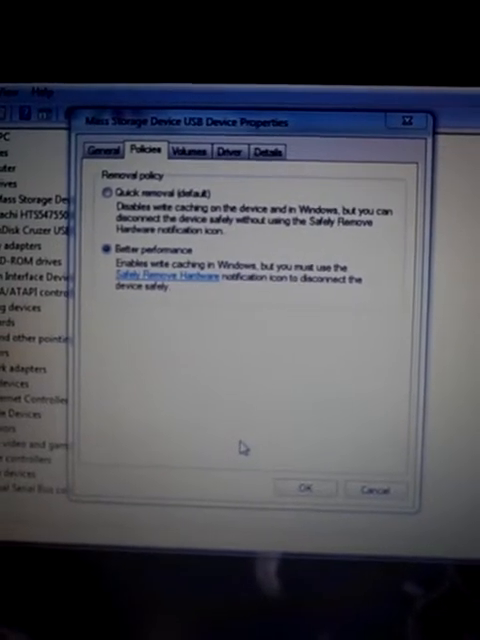